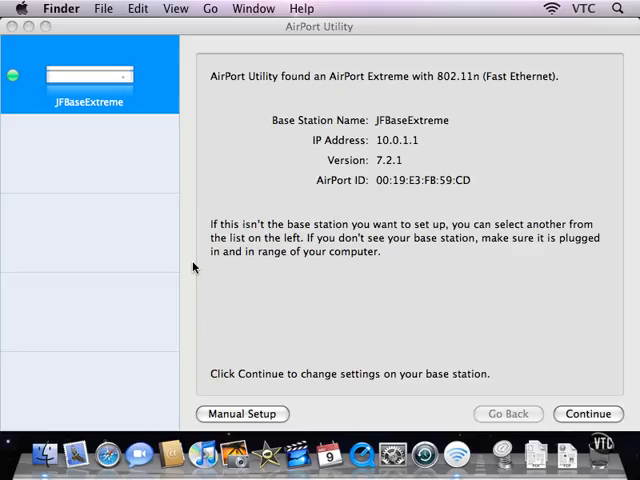
mouse_move(318, 308)
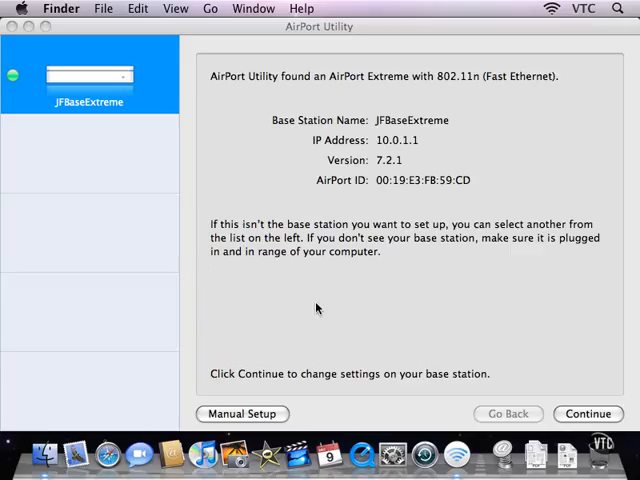
mouse_move(528, 396)
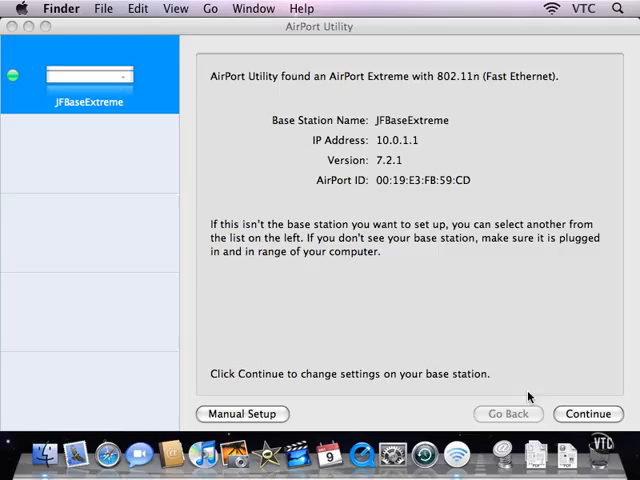
mouse_move(288, 416)
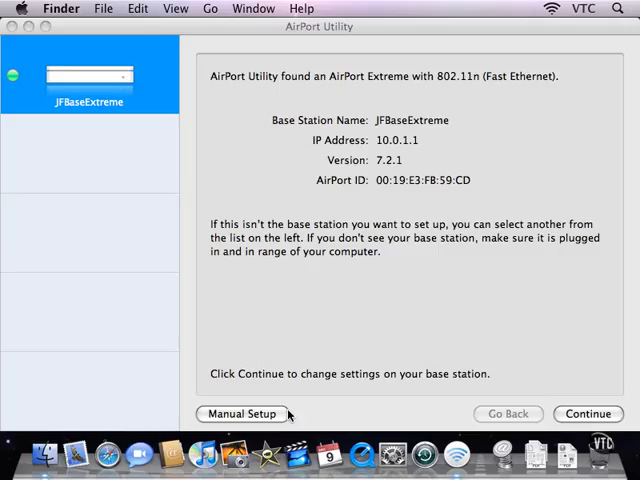
Switch to manual setup of the JFBaseExtreme base station, showing its summary.
left_click(244, 412)
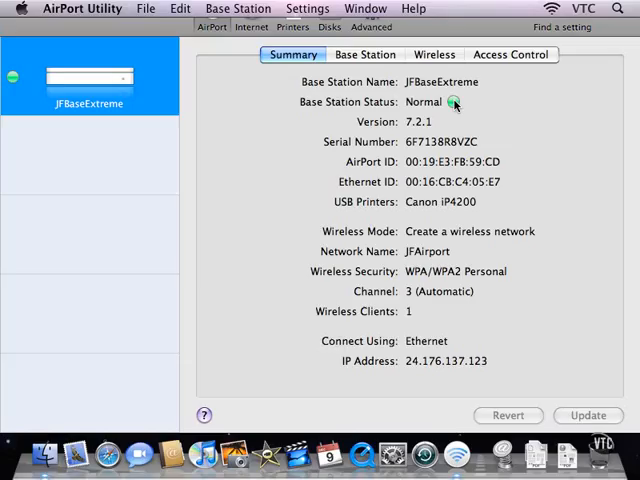
Keep time.apple.com as the base station's time server.
left_click(364, 54)
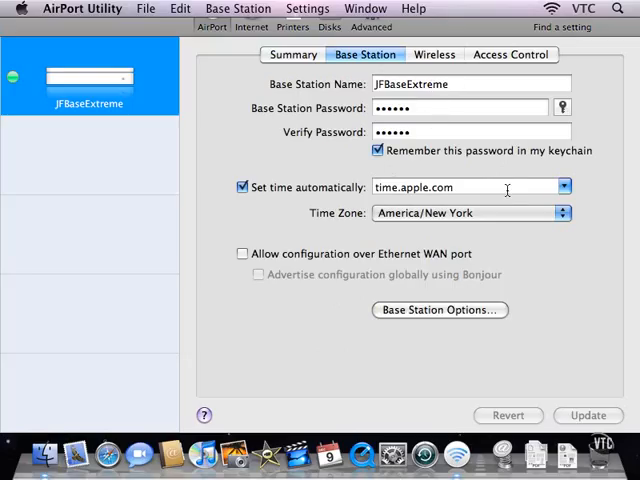
left_click(564, 188)
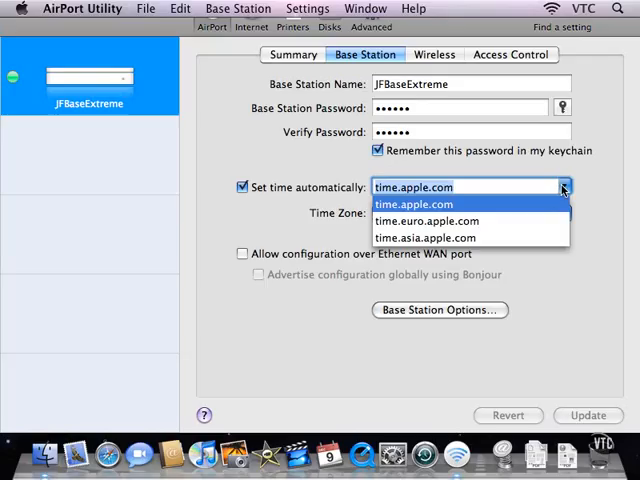
mouse_move(454, 216)
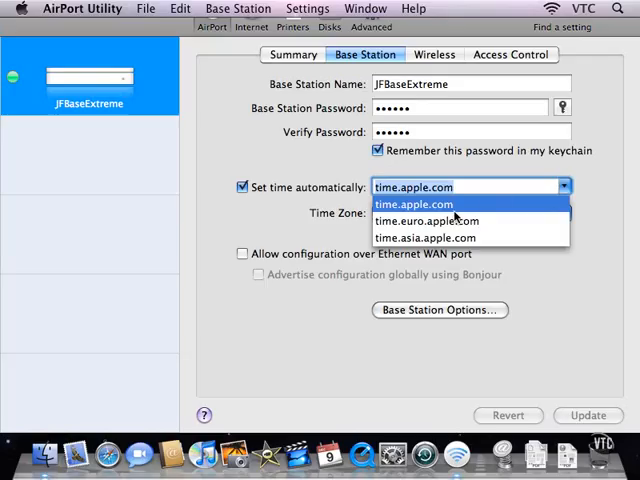
left_click(416, 204)
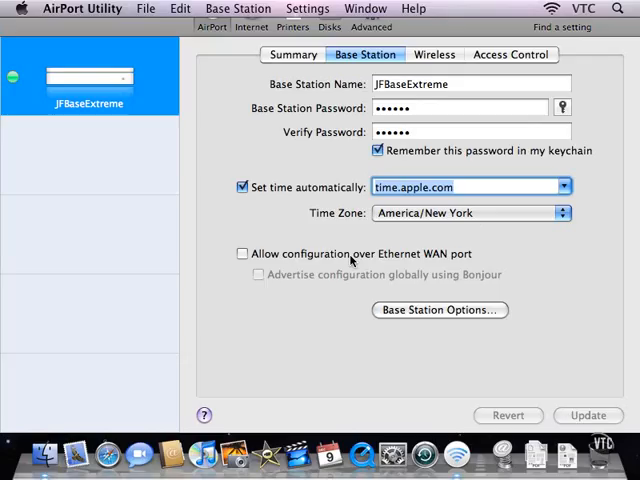
Toggle configuration over the Ethernet WAN port, leaving it turned off.
left_click(242, 252)
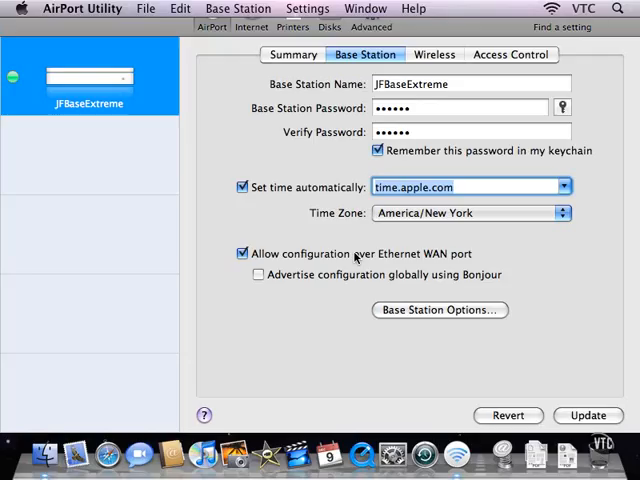
left_click(242, 252)
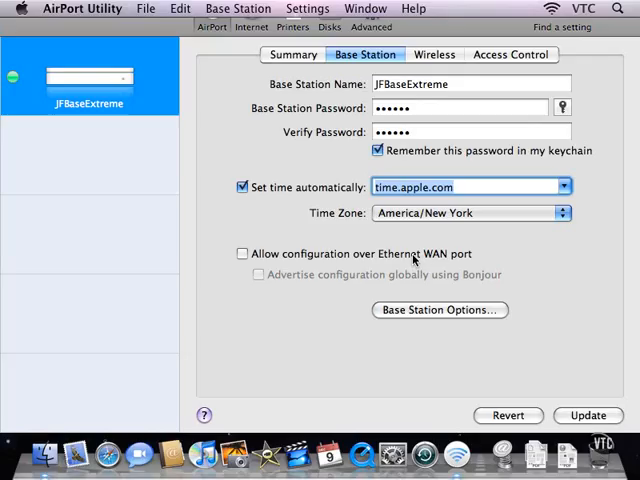
left_click(242, 252)
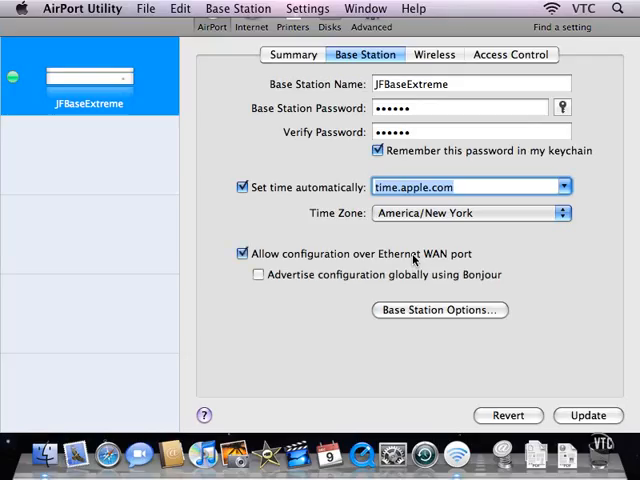
left_click(242, 252)
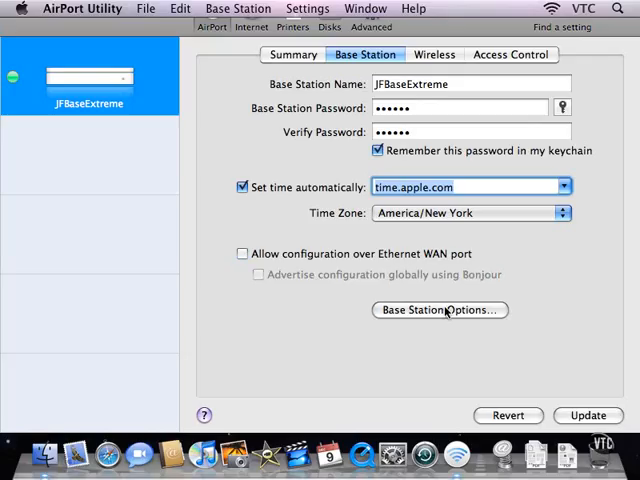
left_click(438, 308)
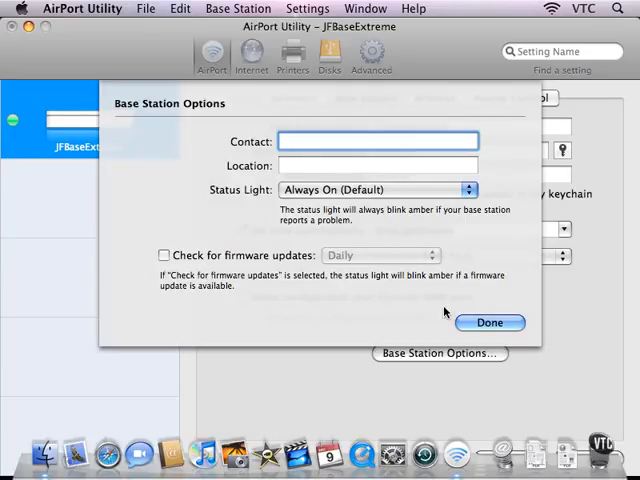
left_click(378, 140)
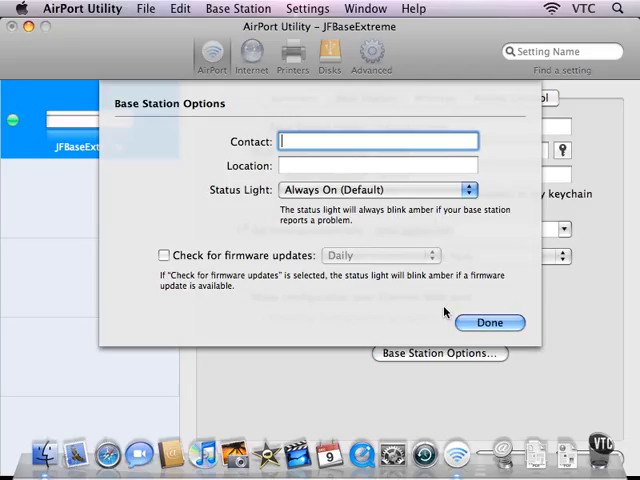
type("Jesse Feiler")
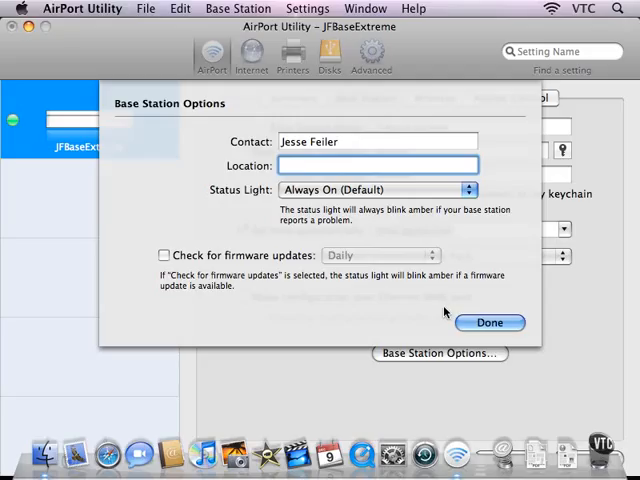
type("First Floor")
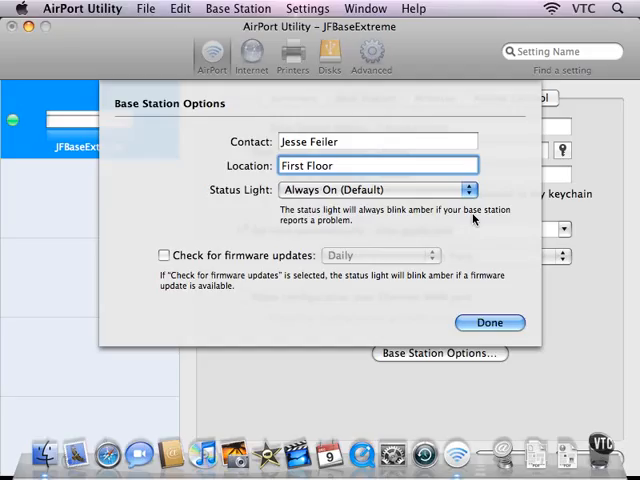
mouse_move(476, 230)
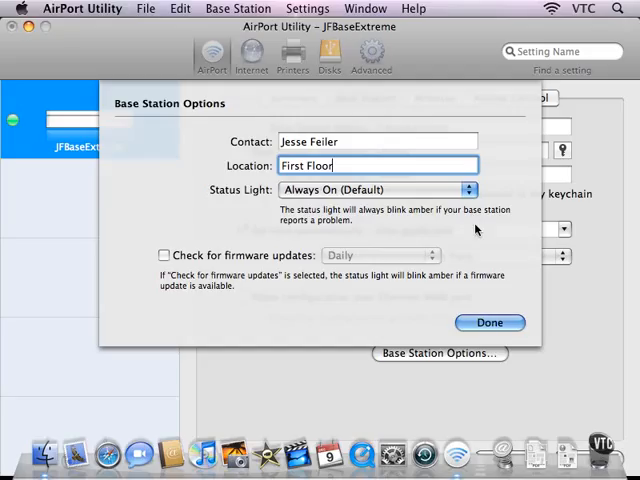
Enable daily firmware update checks and confirm the base station options.
left_click(164, 256)
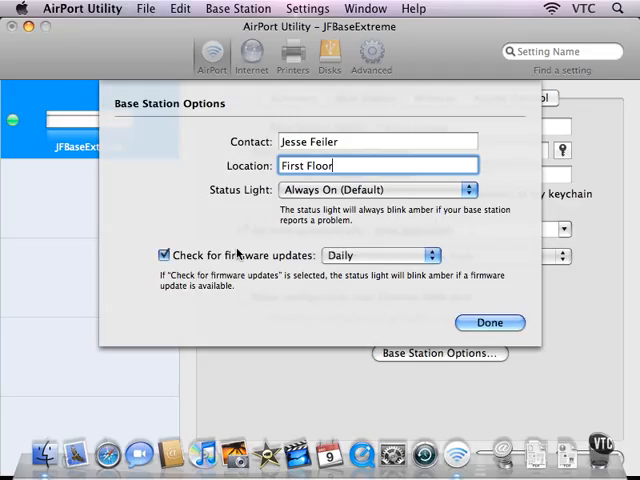
left_click(378, 256)
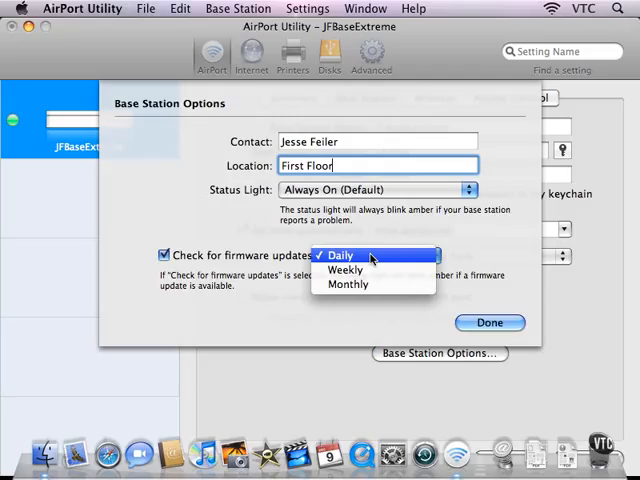
mouse_move(484, 260)
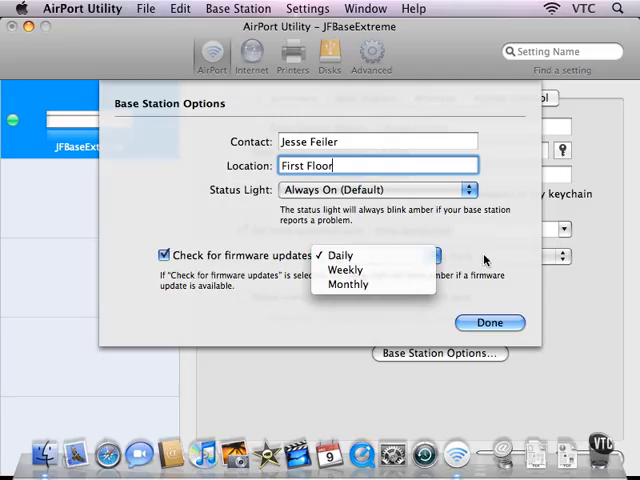
left_click(340, 256)
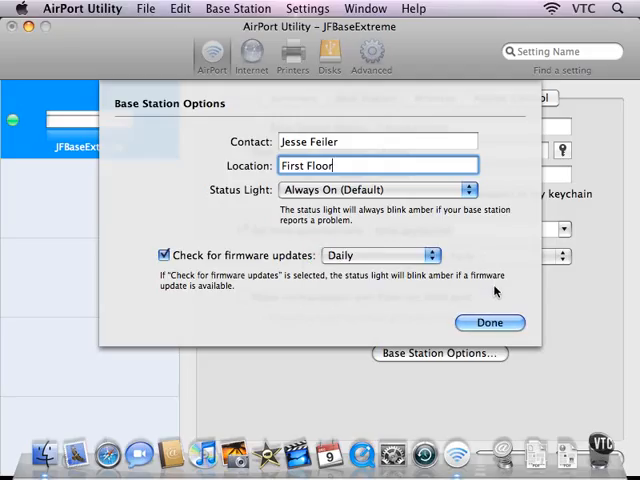
left_click(488, 322)
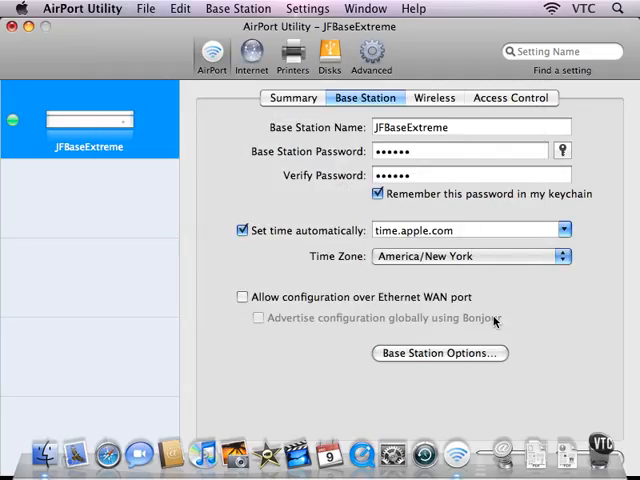
Keep the JFAirport network's channel set to Automatic.
left_click(434, 96)
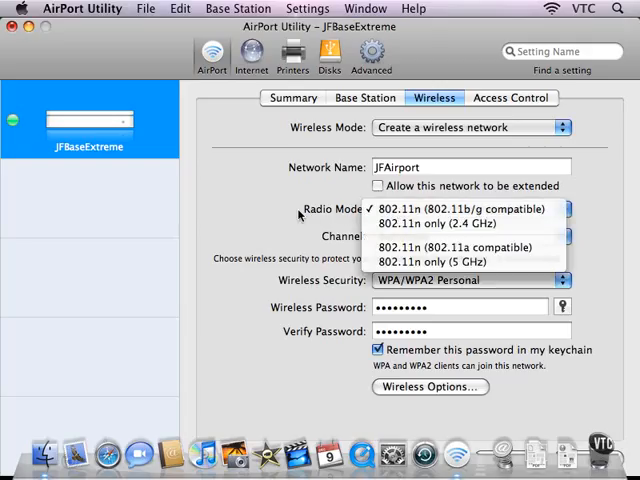
left_click(470, 208)
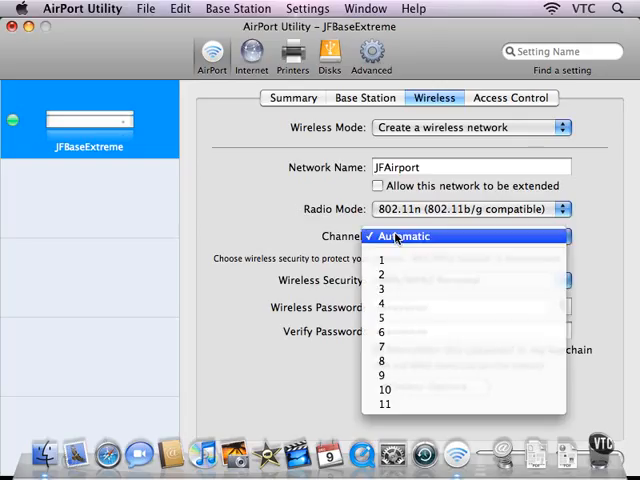
left_click(404, 236)
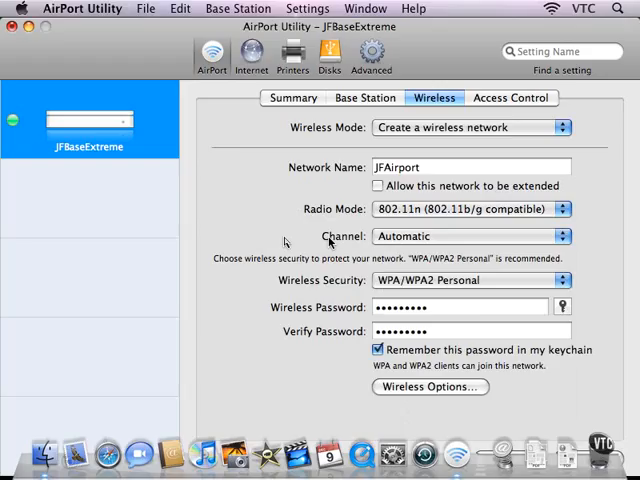
mouse_move(288, 244)
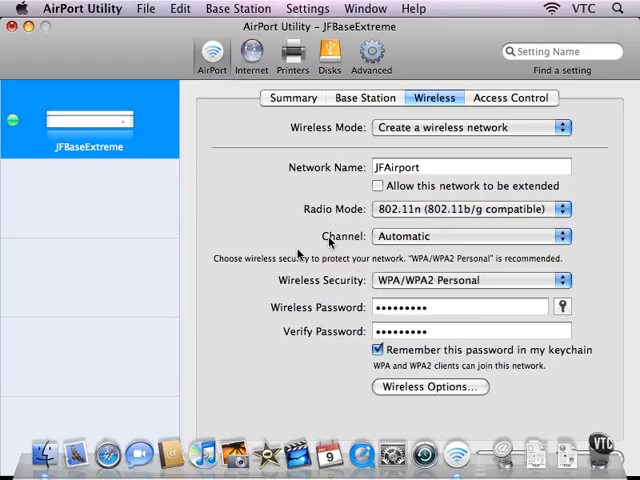
Review the wireless security choices and keep WPA/WPA2 Personal.
left_click(468, 280)
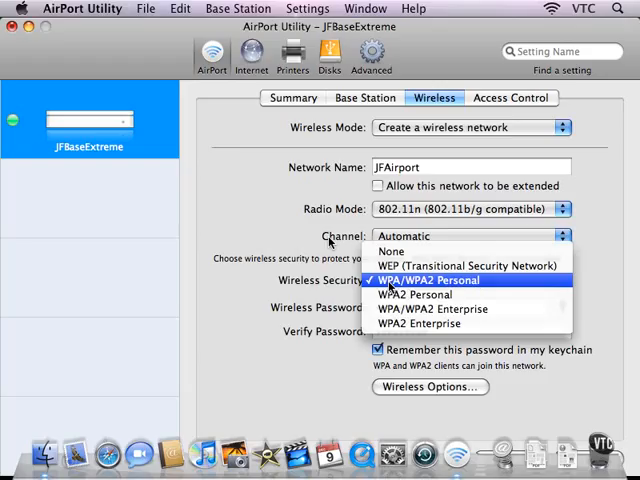
left_click(448, 280)
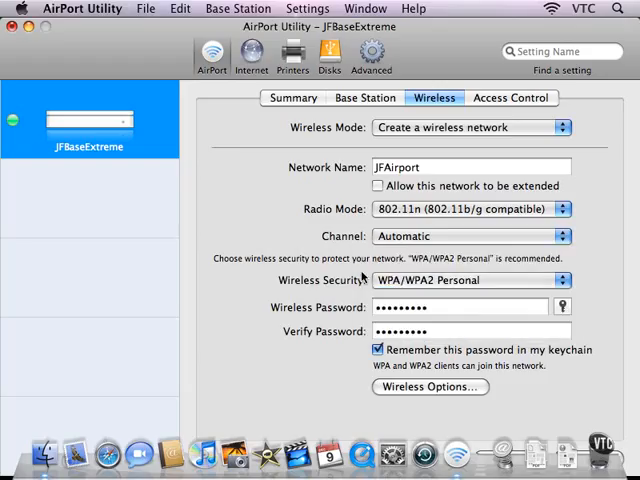
mouse_move(520, 268)
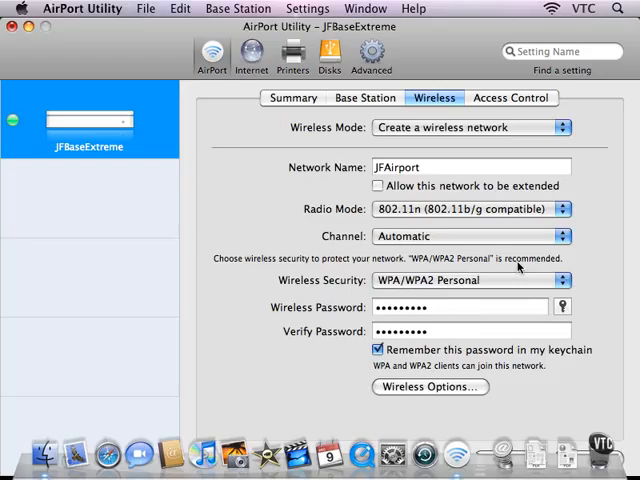
left_click(468, 280)
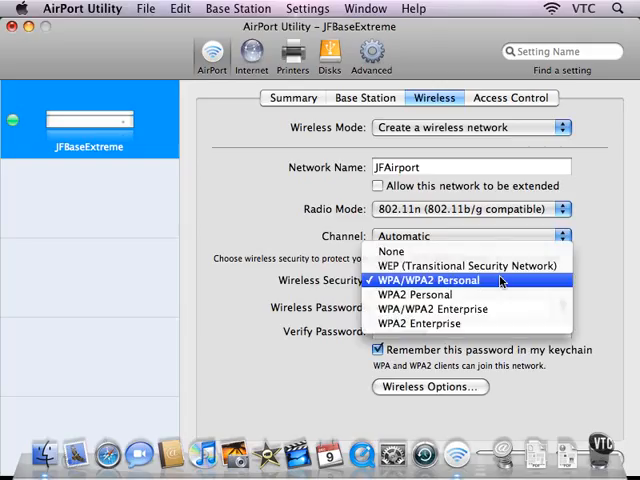
mouse_move(470, 252)
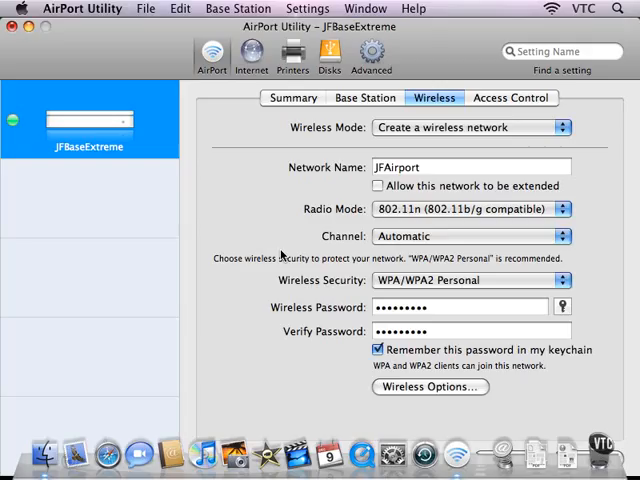
mouse_move(400, 280)
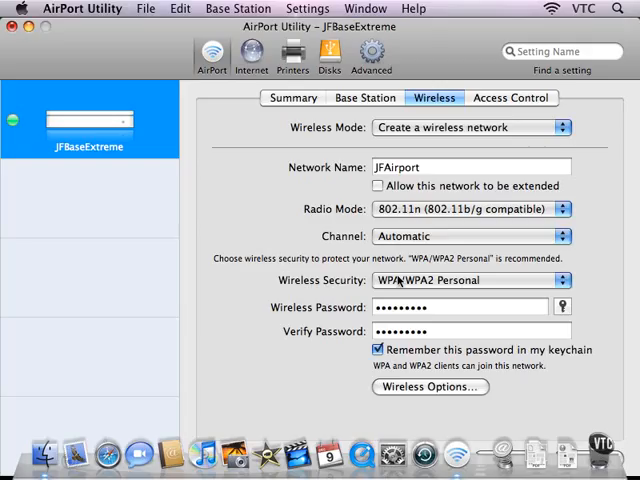
left_click(468, 280)
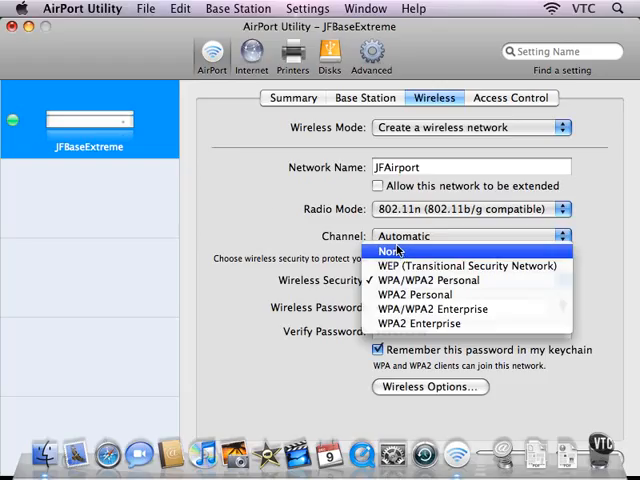
left_click(424, 280)
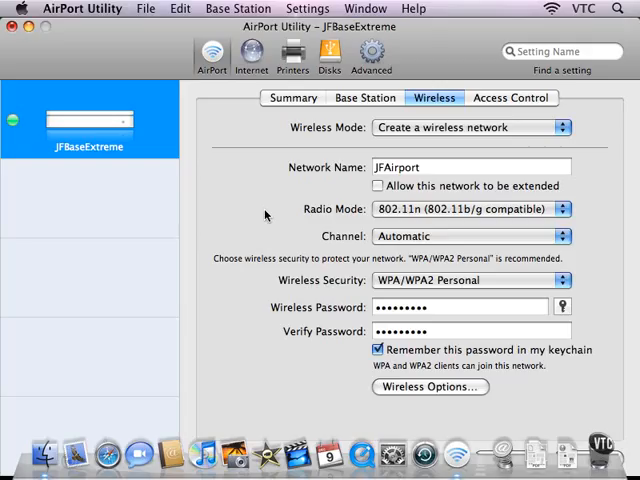
mouse_move(312, 244)
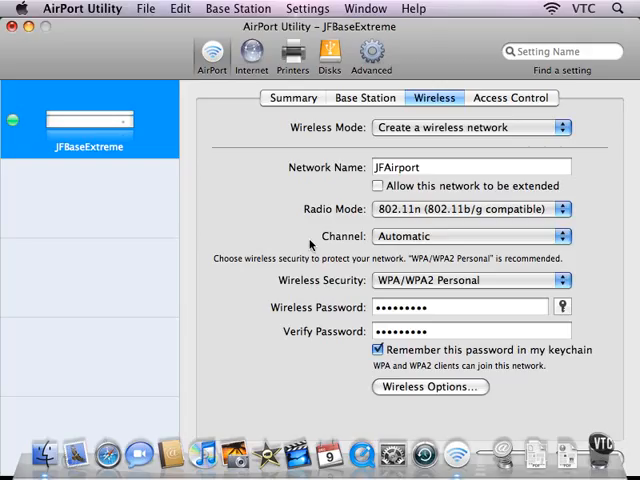
mouse_move(372, 264)
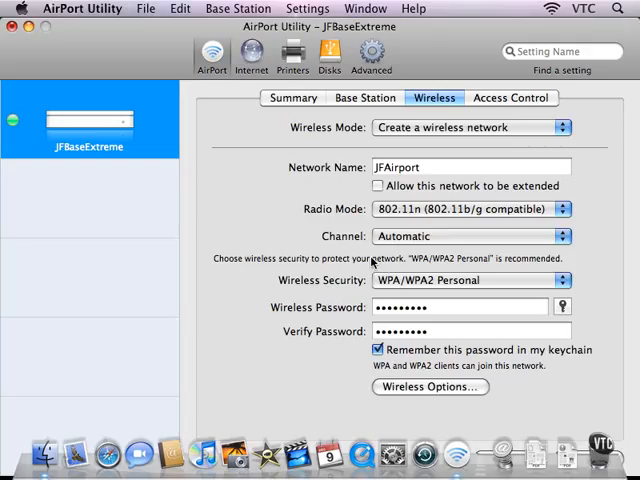
left_click(470, 280)
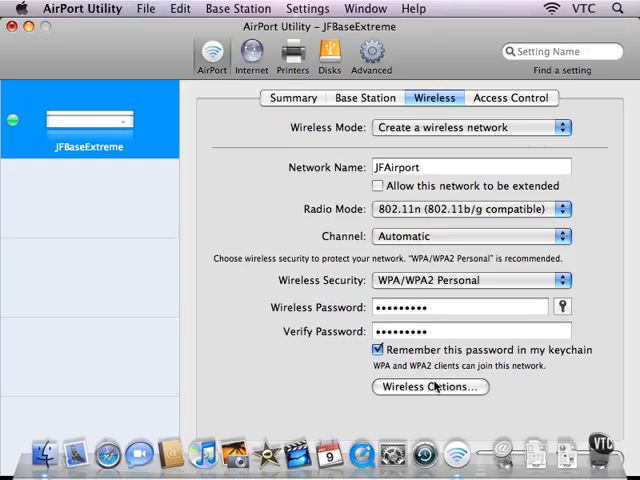
Turn on interference robustness in the wireless options, with a closed network.
left_click(430, 388)
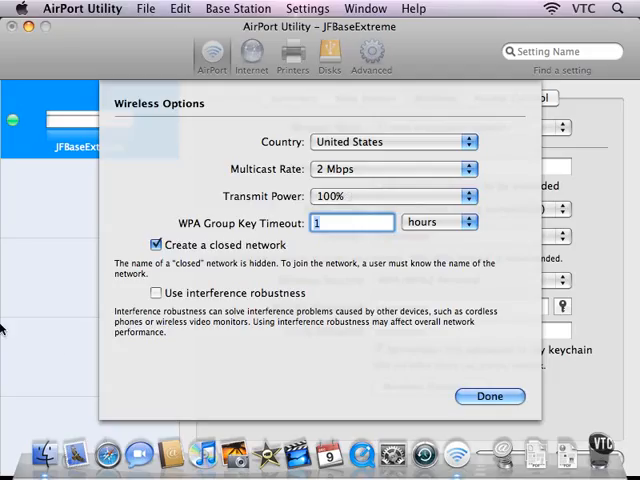
left_click(156, 292)
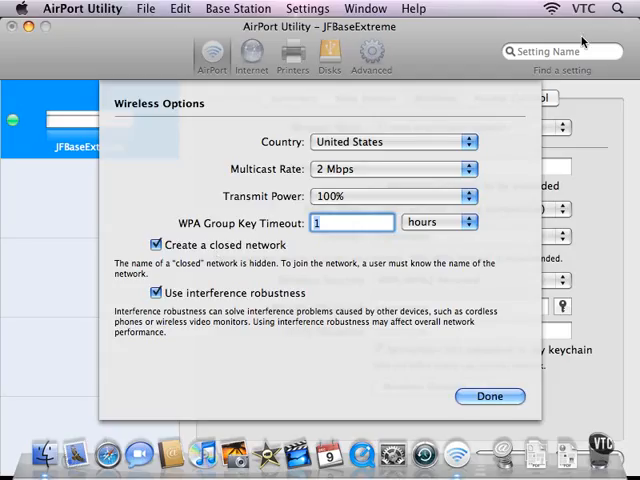
Glance at the nearby Wi-Fi networks list, then accept the wireless options.
left_click(552, 8)
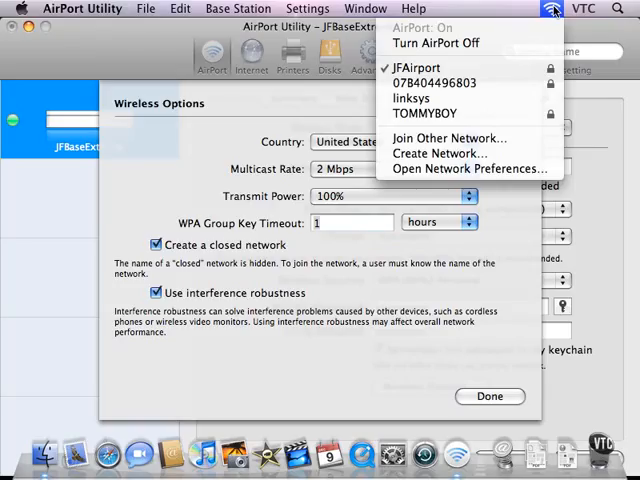
left_click(536, 8)
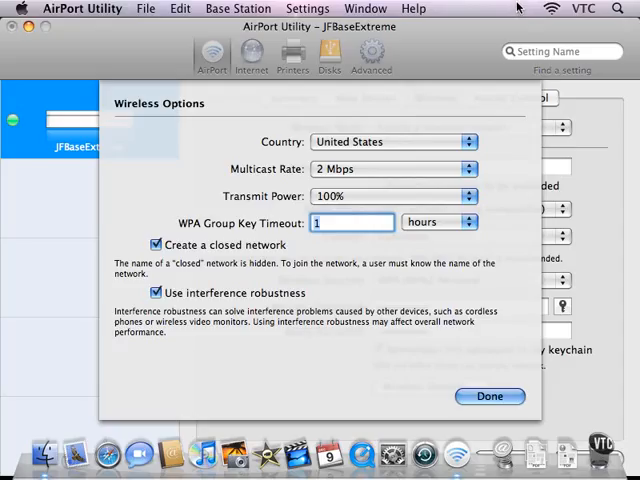
left_click(552, 8)
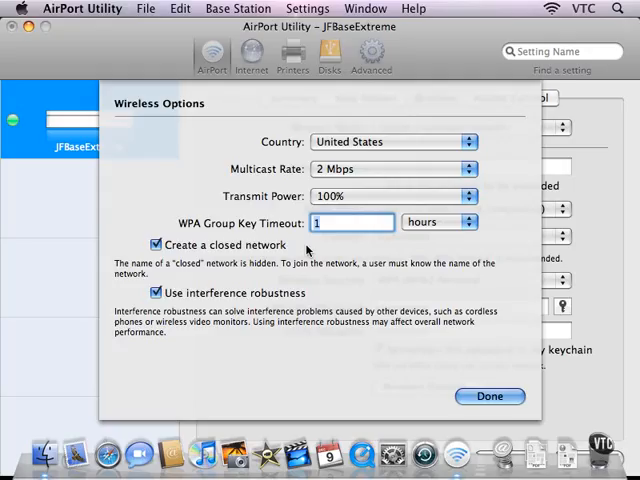
mouse_move(194, 252)
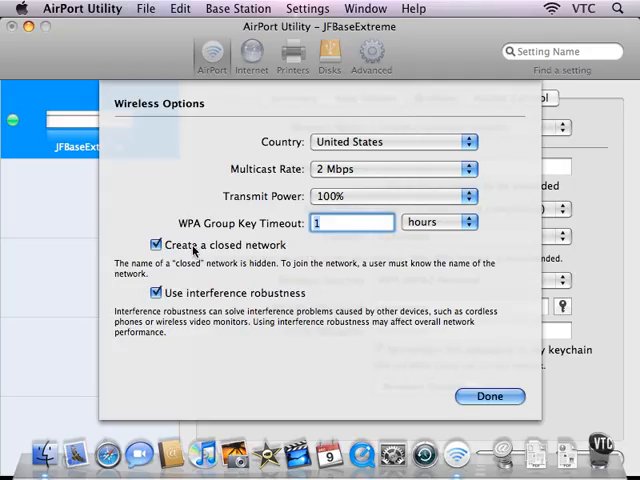
left_click(488, 396)
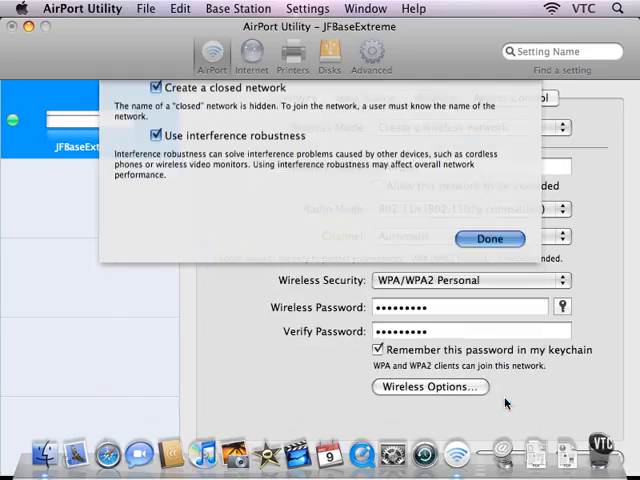
Leave MAC address access control Not Enabled and return to the Summary.
left_click(488, 238)
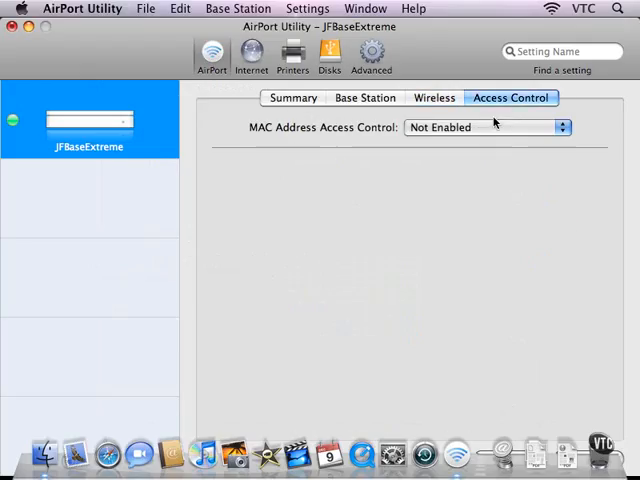
left_click(484, 128)
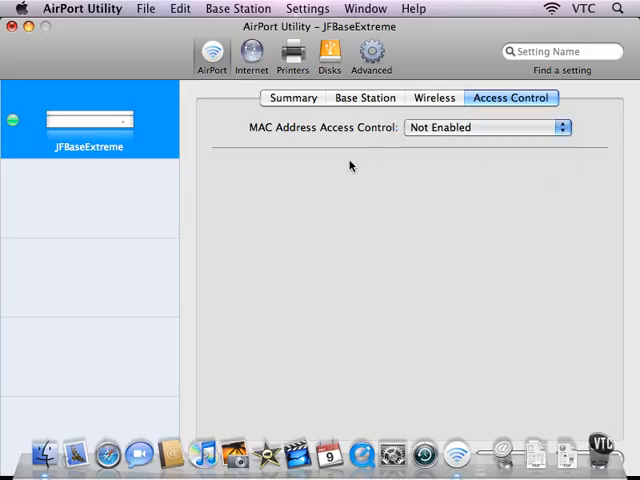
left_click(292, 96)
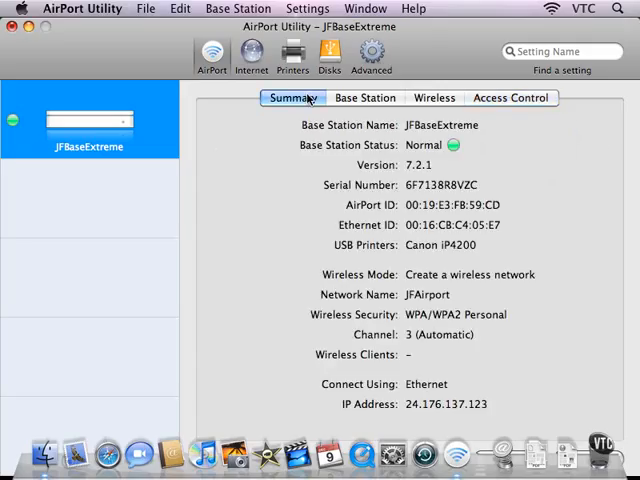